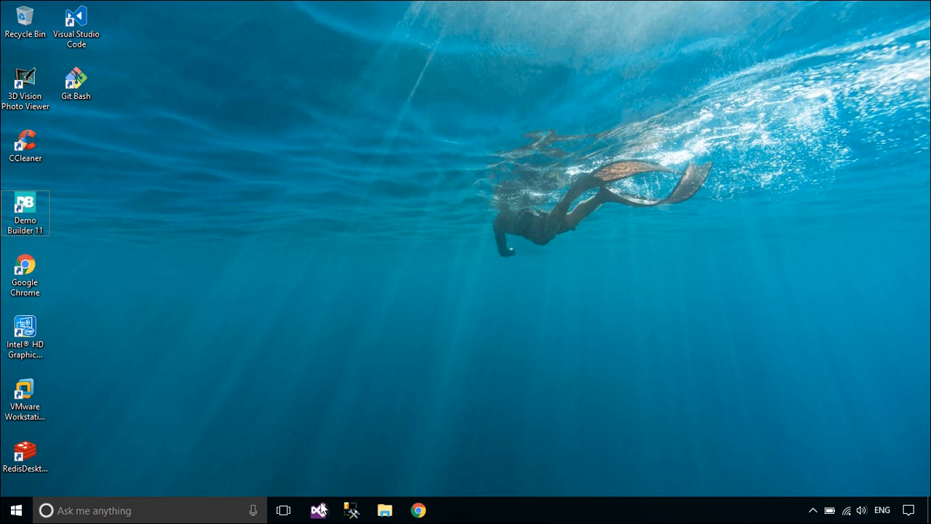
# - Launch Visual Studio 2015 from its taskbar icon to reach the start page
pyautogui.click(318, 510)
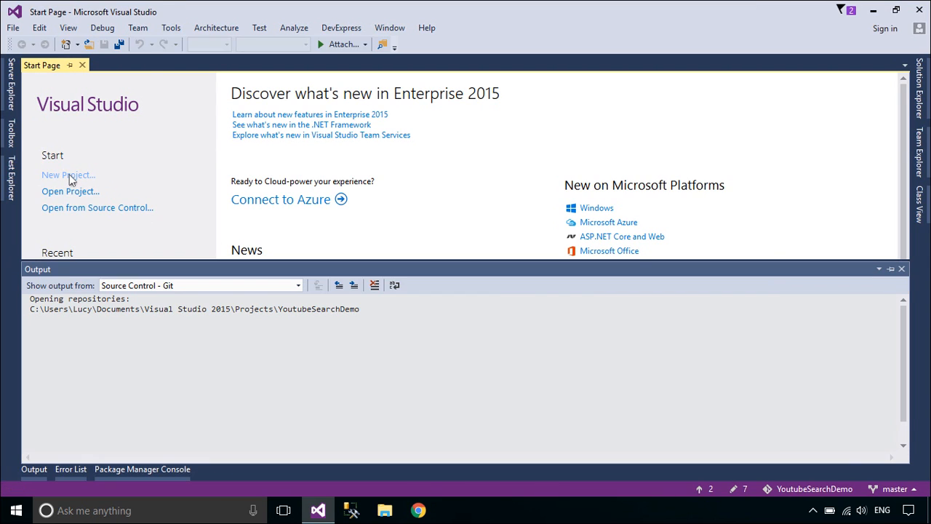
# - Create a Windows Forms Application project named ComboboxDataGridView
pyautogui.click(68, 175)
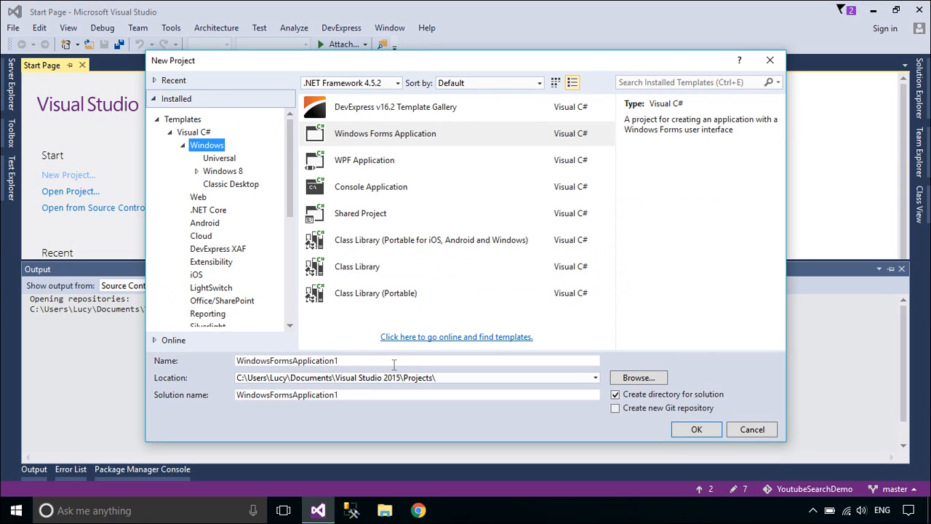
pyautogui.write('Combobo')
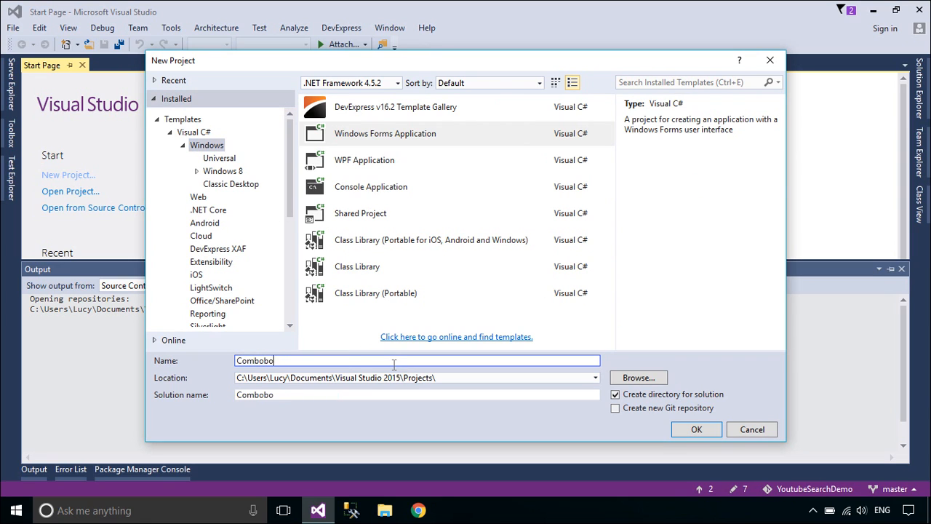
pyautogui.write('xDataGrid')
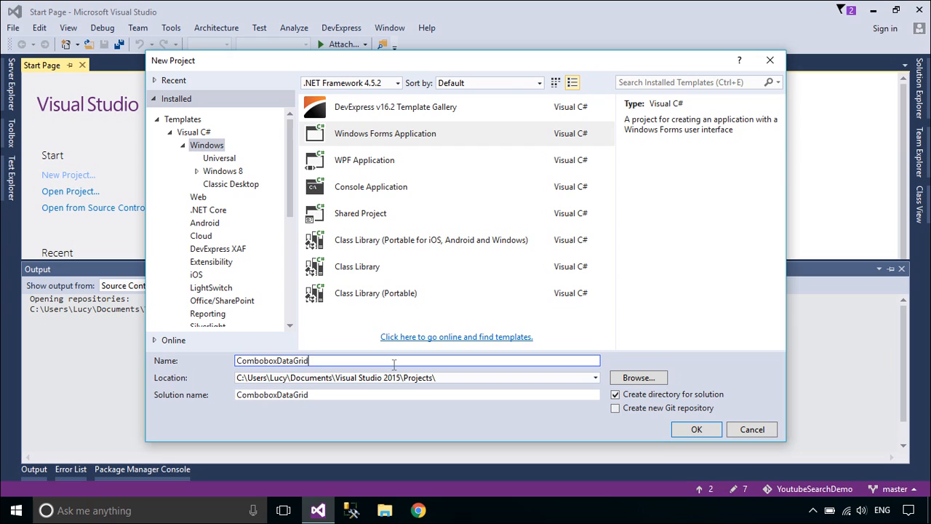
pyautogui.write('View')
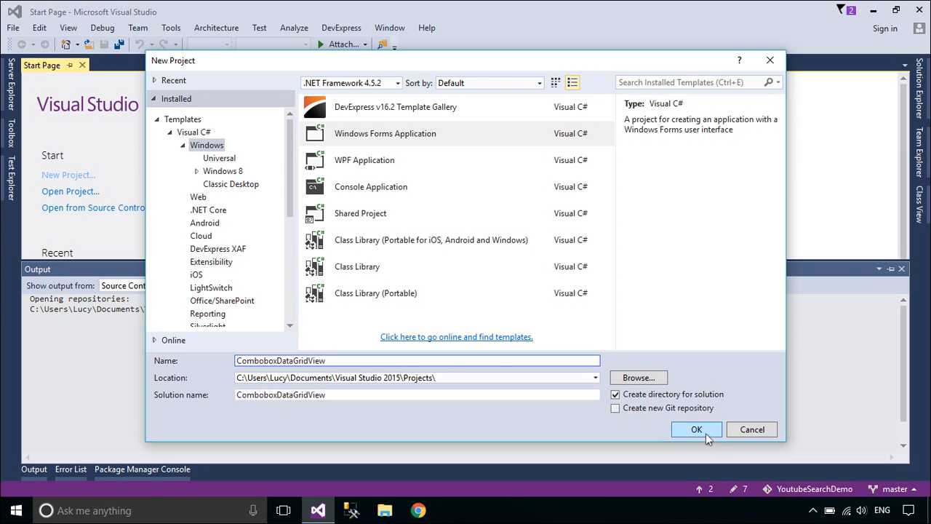
pyautogui.click(696, 429)
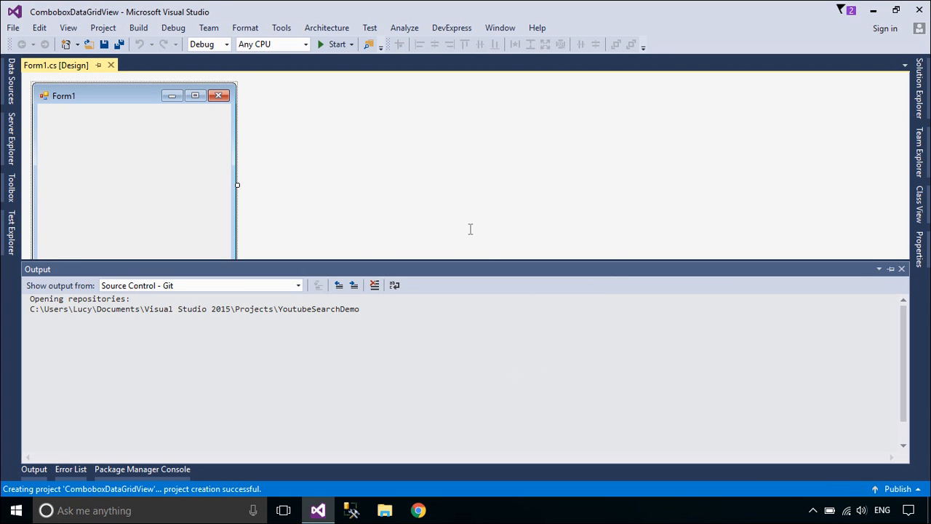
# - Hide the Output pane, enlarge Form1, stretch a new DataGridView across it, and show Solution Explorer
pyautogui.click(902, 268)
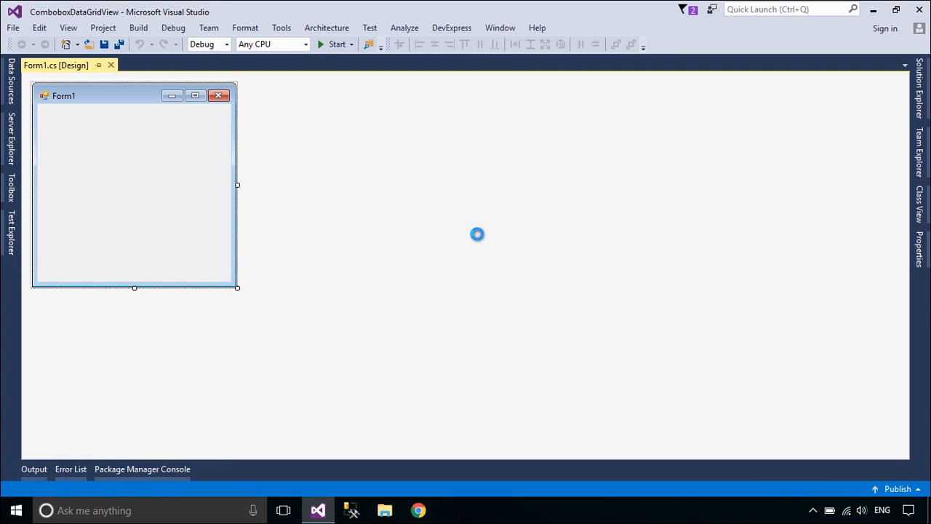
pyautogui.moveTo(237, 288); pyautogui.dragTo(449, 352)
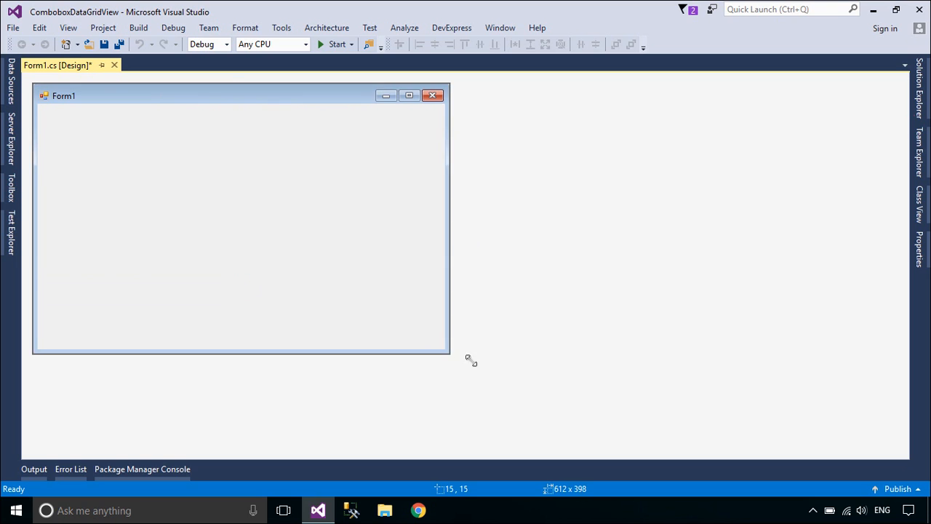
pyautogui.click(10, 193)
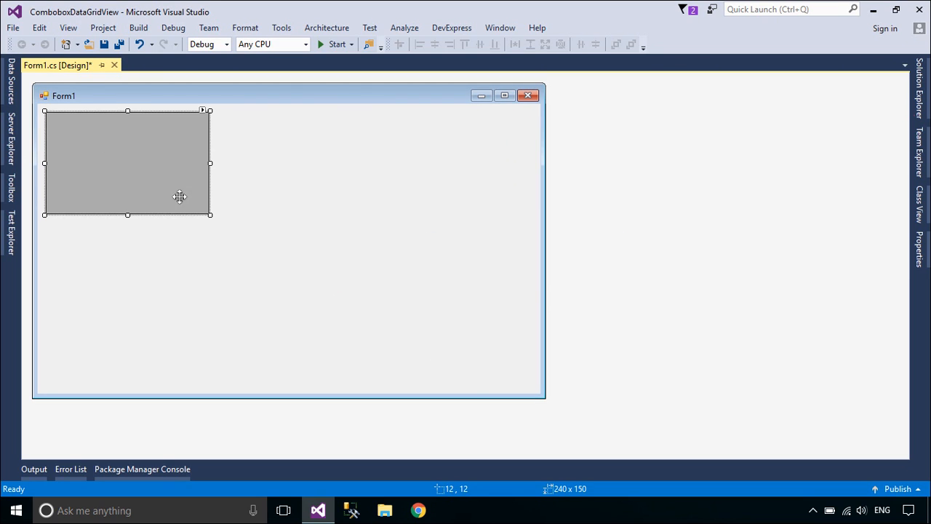
pyautogui.moveTo(210, 215); pyautogui.dragTo(535, 389)
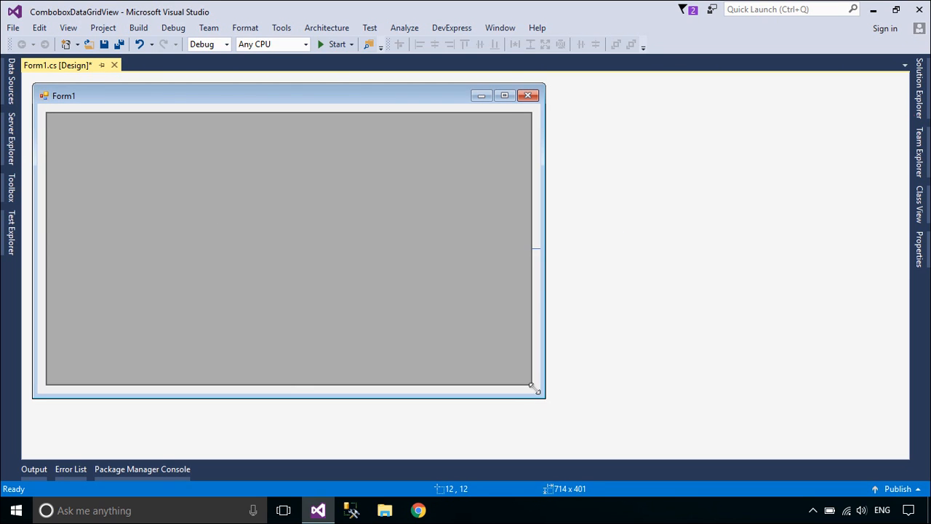
pyautogui.click(288, 248)
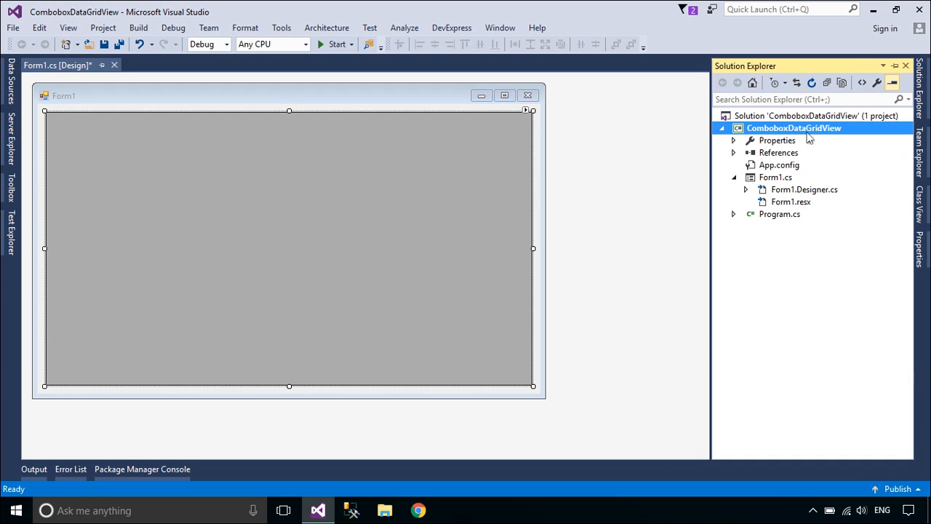
# - Add an ADO.NET Entity Data Model item named Model to the project
pyautogui.rightClick(794, 127)
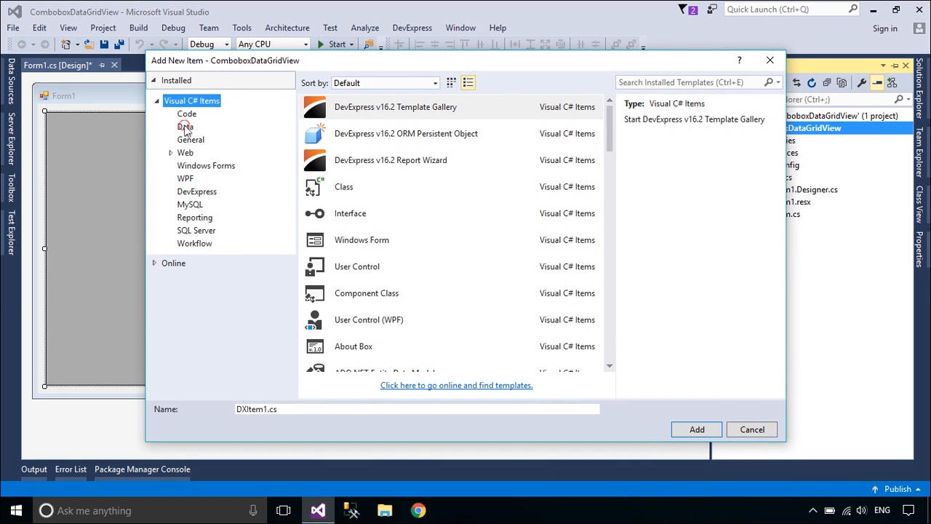
pyautogui.click(185, 126)
pyautogui.write('Model')
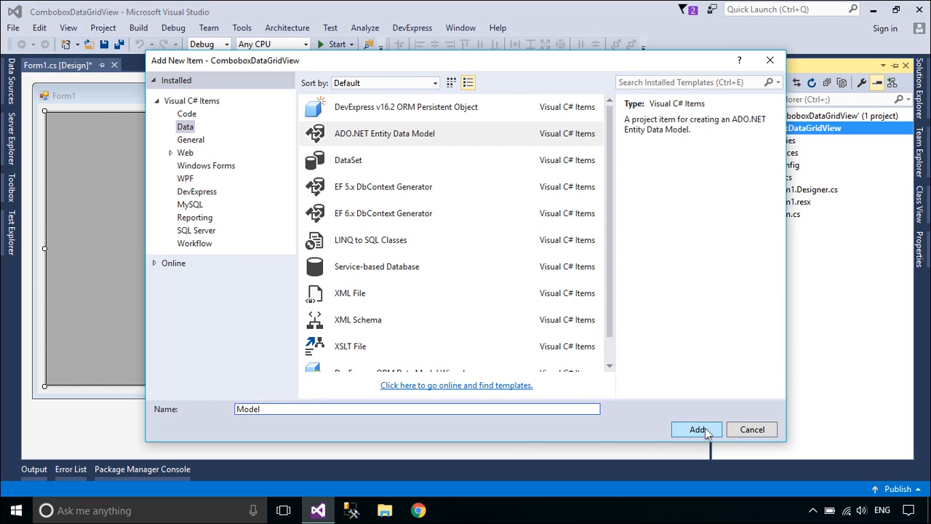
pyautogui.click(697, 429)
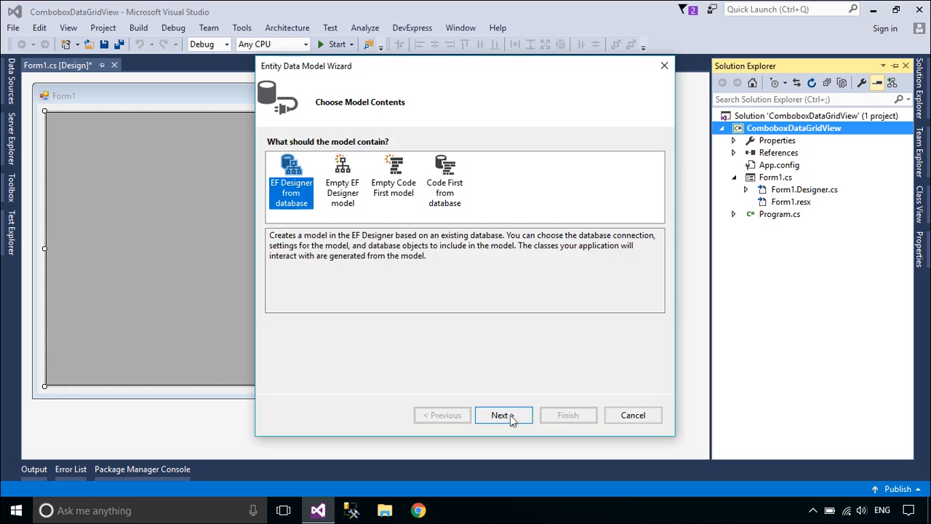
# - Build the EF model from the Northwind connection with the Categories and Products tables
pyautogui.click(504, 414)
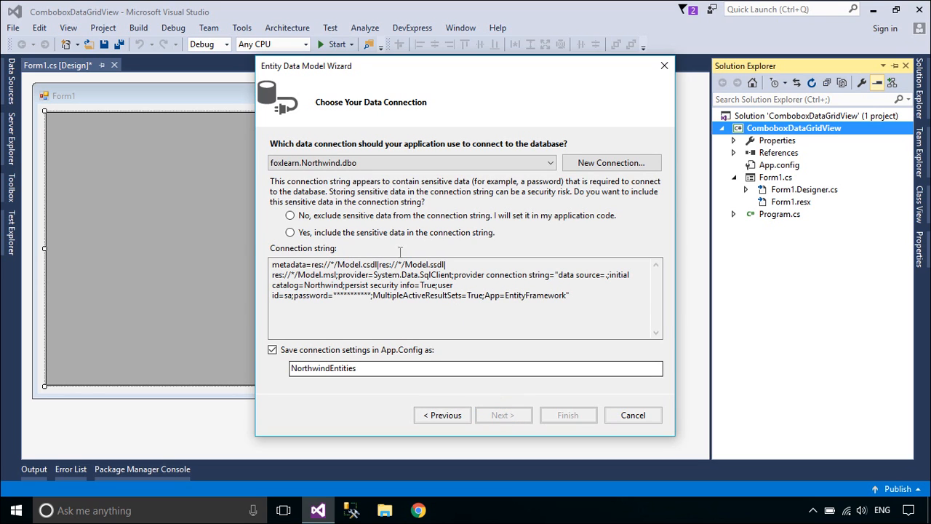
pyautogui.click(503, 415)
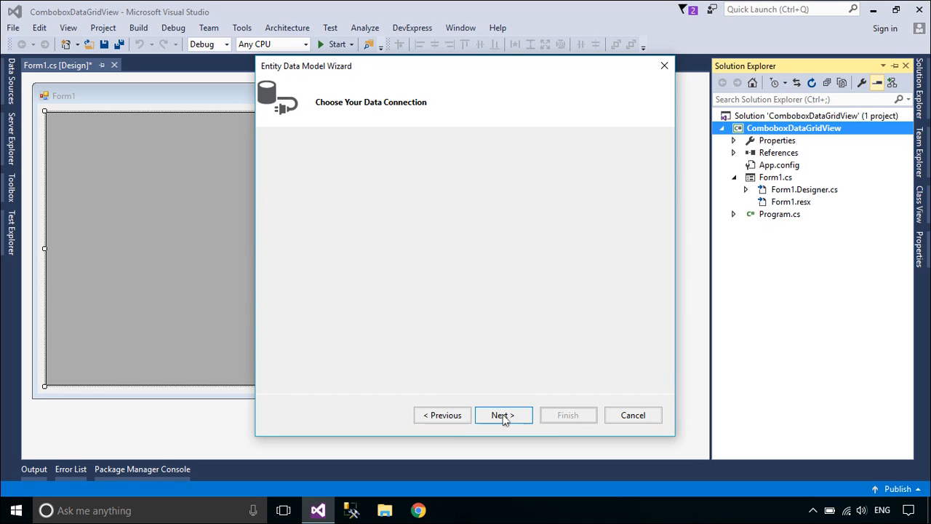
pyautogui.click(502, 415)
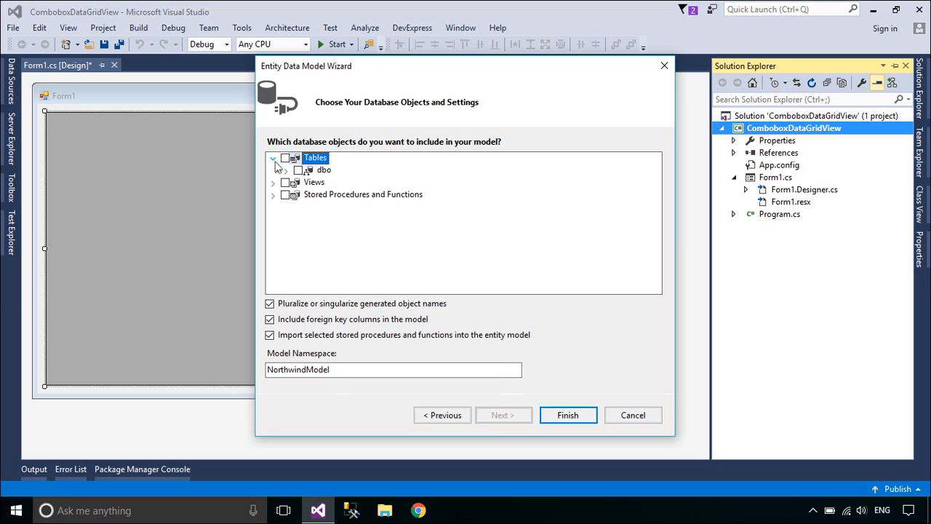
pyautogui.click(285, 169)
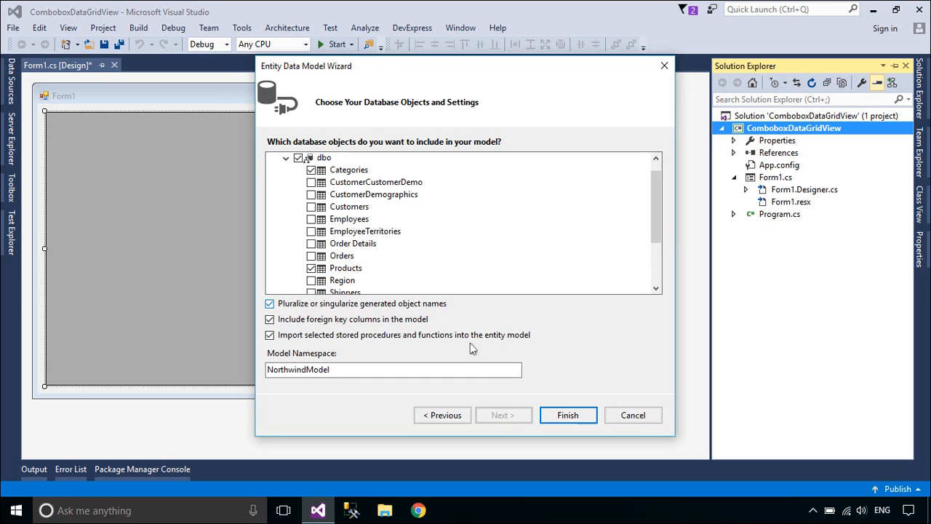
pyautogui.click(568, 414)
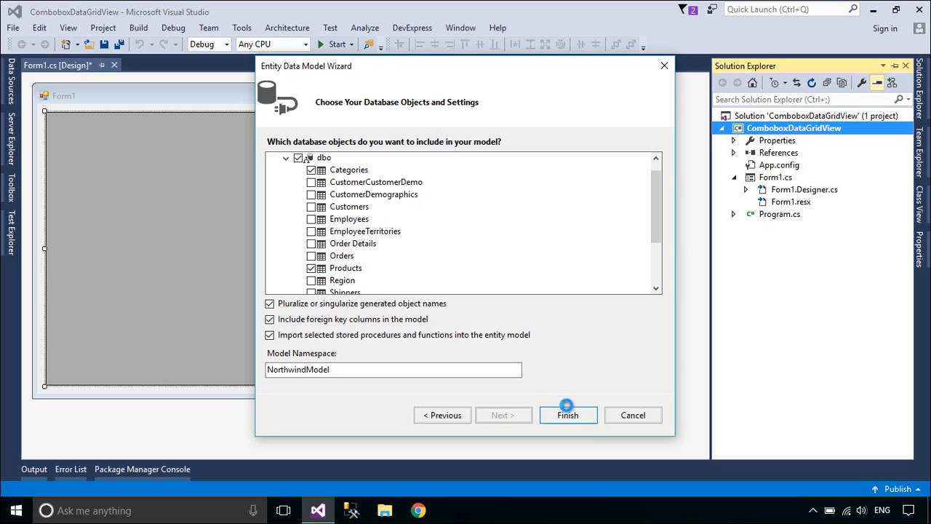
pyautogui.click(568, 415)
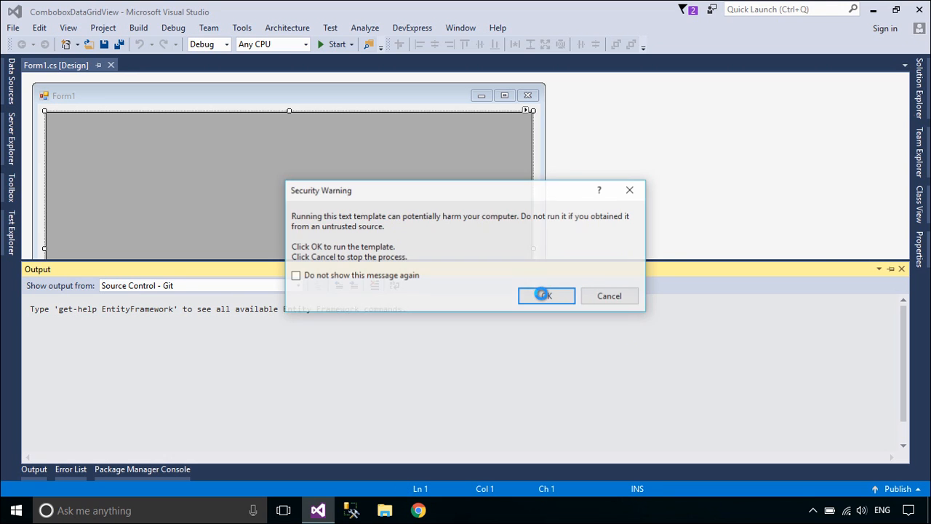
# - Allow the model template to run, rebuild the project, and return to Form1's designer
pyautogui.click(546, 295)
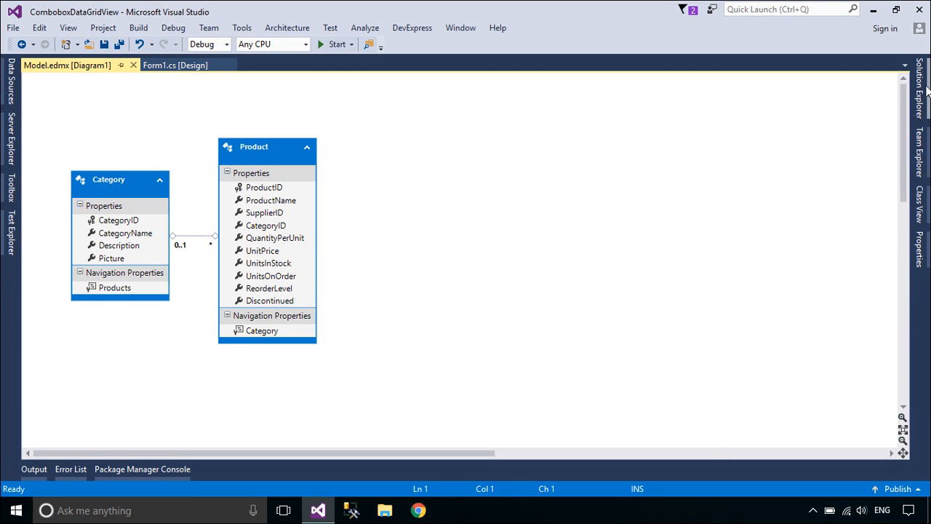
pyautogui.rightClick(793, 127)
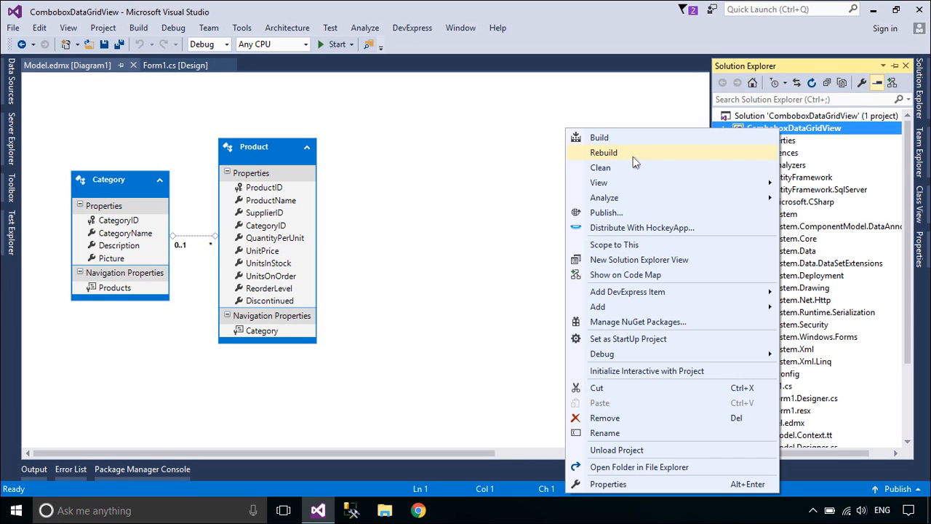
pyautogui.click(604, 152)
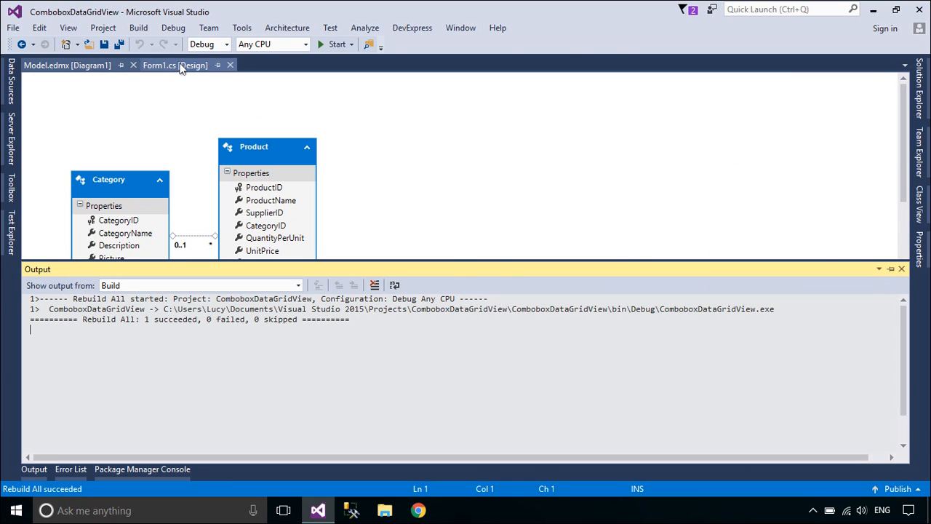
pyautogui.click(175, 65)
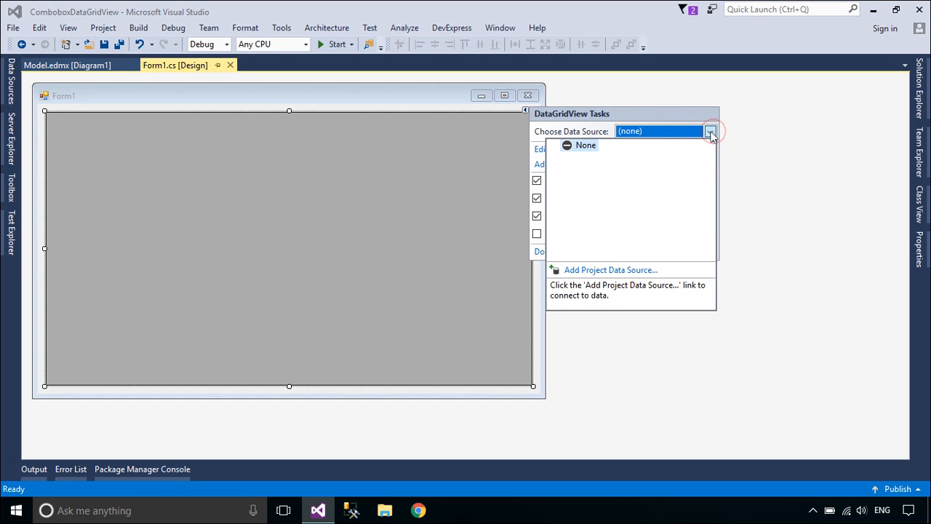
# - Add an Object project data source for the Product class as the grid's data source
pyautogui.click(612, 270)
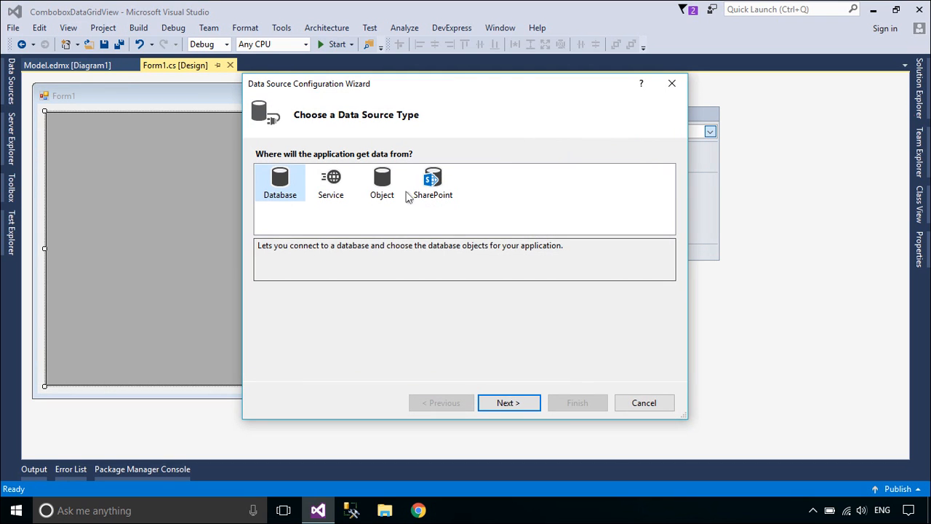
pyautogui.click(508, 402)
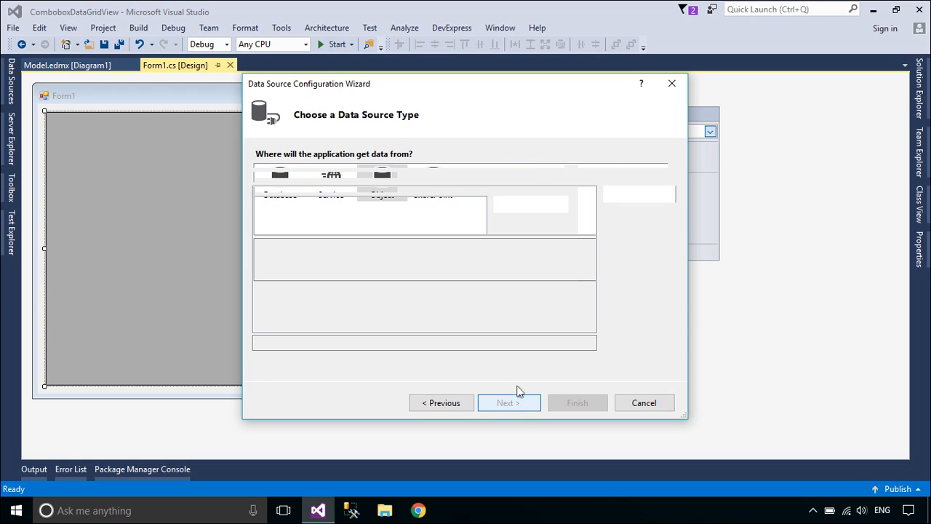
pyautogui.click(508, 402)
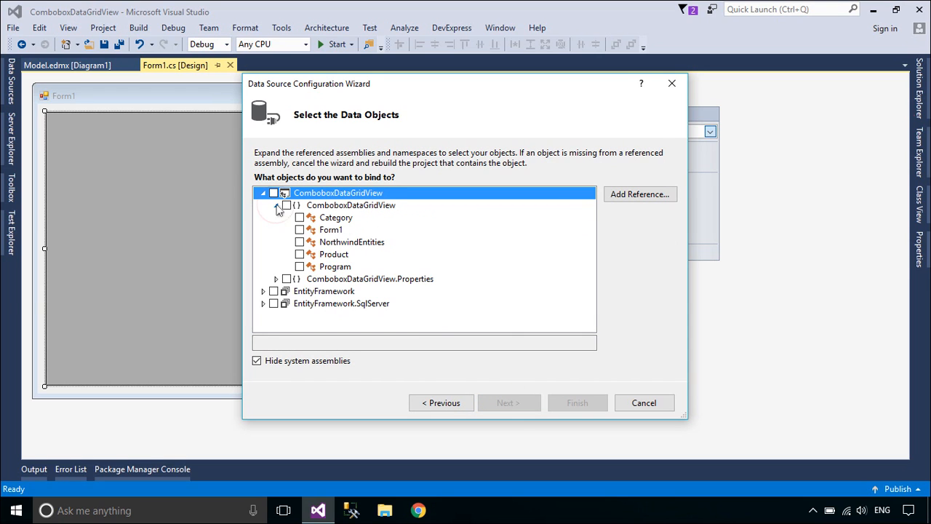
pyautogui.click(299, 254)
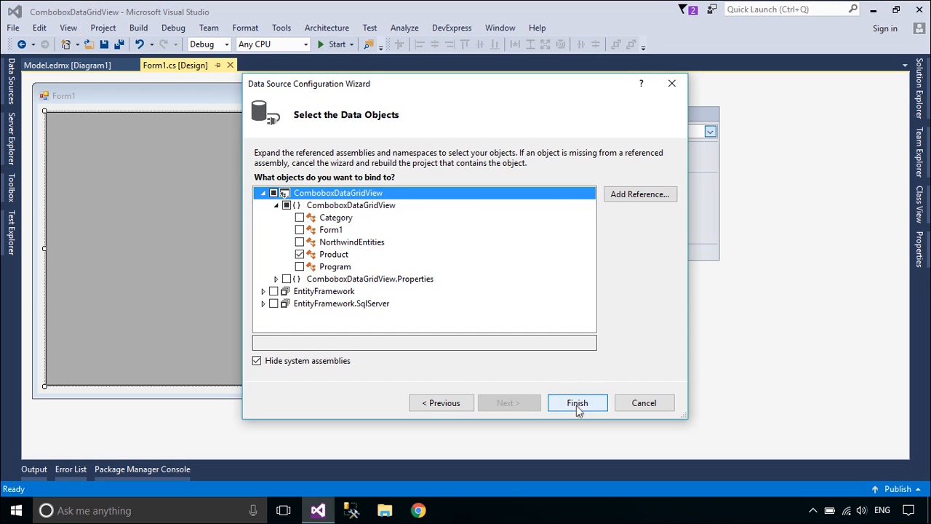
pyautogui.click(577, 402)
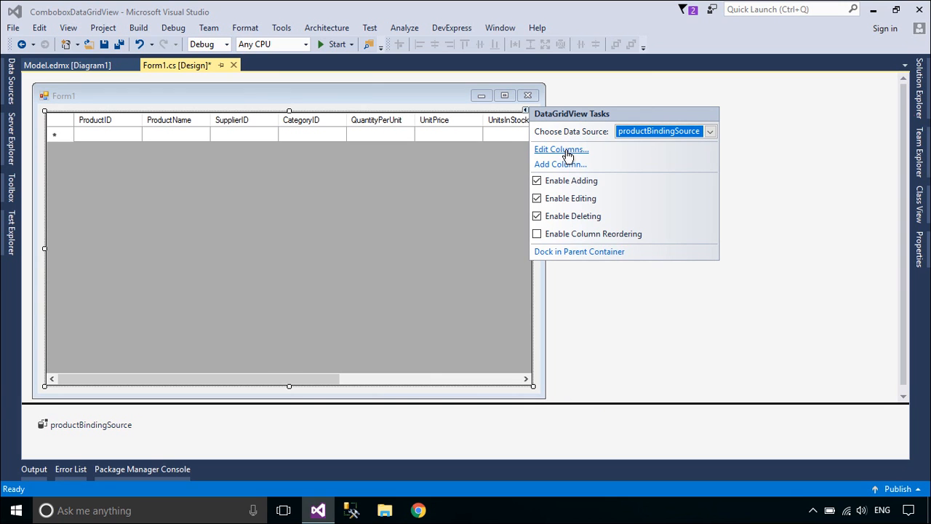
# - In Edit Columns, change CategoryID's ColumnType to DataGridViewComboBoxColumn
pyautogui.click(561, 149)
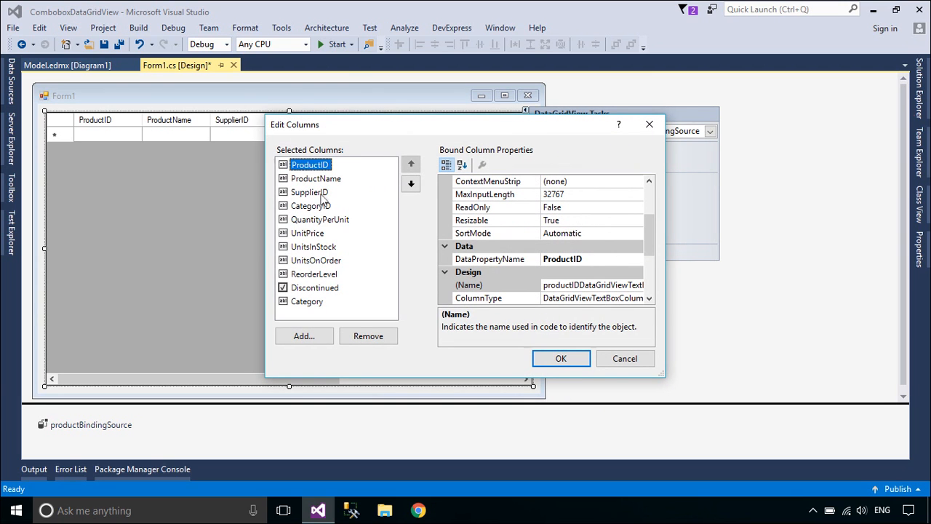
pyautogui.click(368, 335)
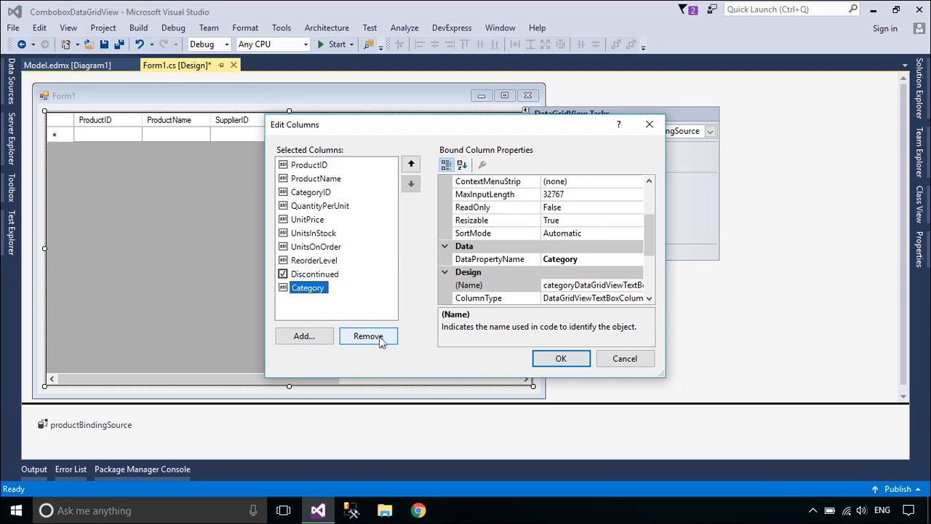
pyautogui.click(369, 336)
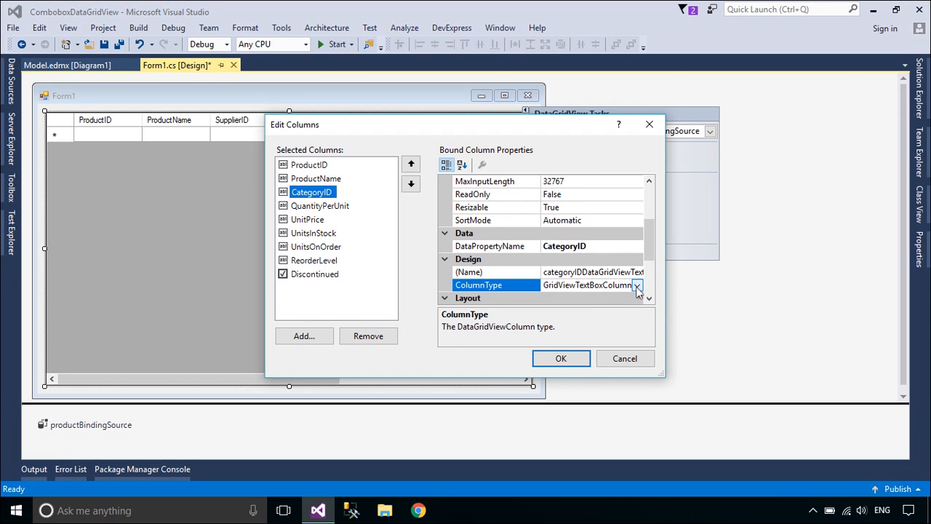
pyautogui.click(638, 284)
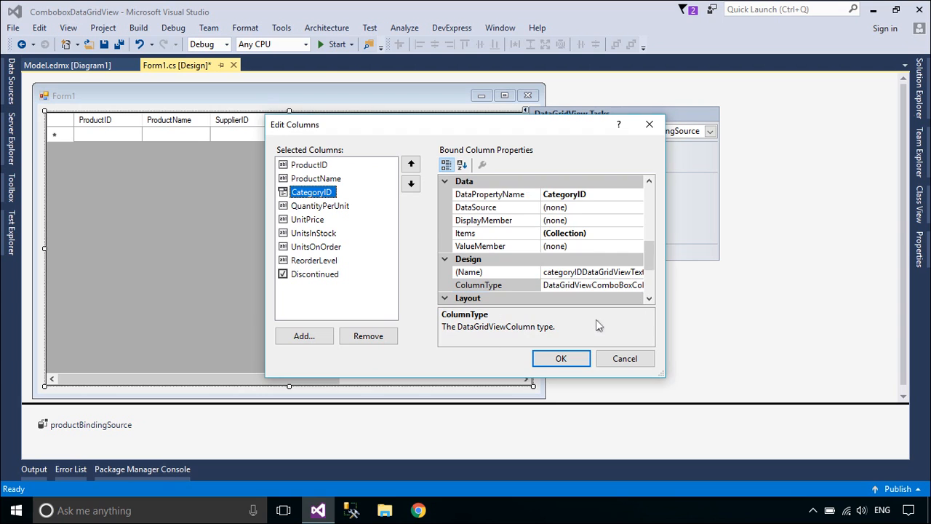
# - Set the column's DataSource to a new Object data source for the Category class
pyautogui.click(636, 208)
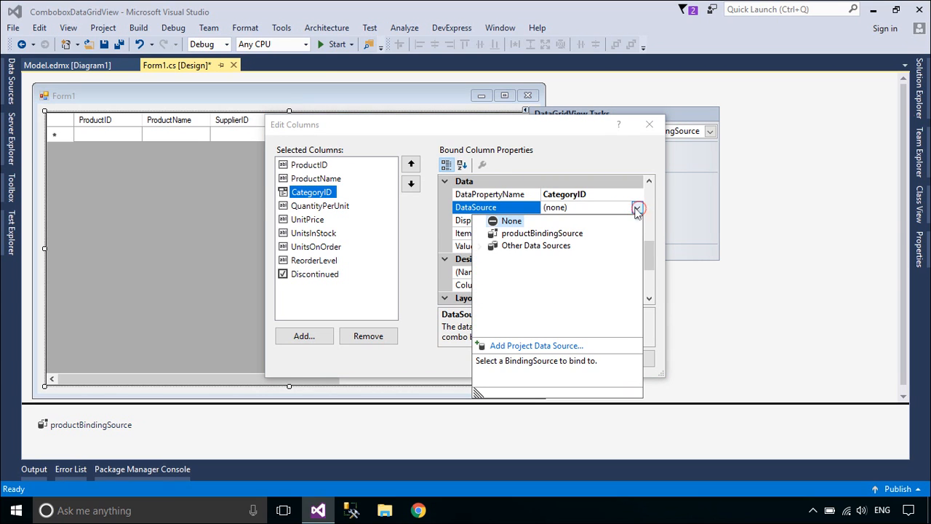
pyautogui.click(536, 345)
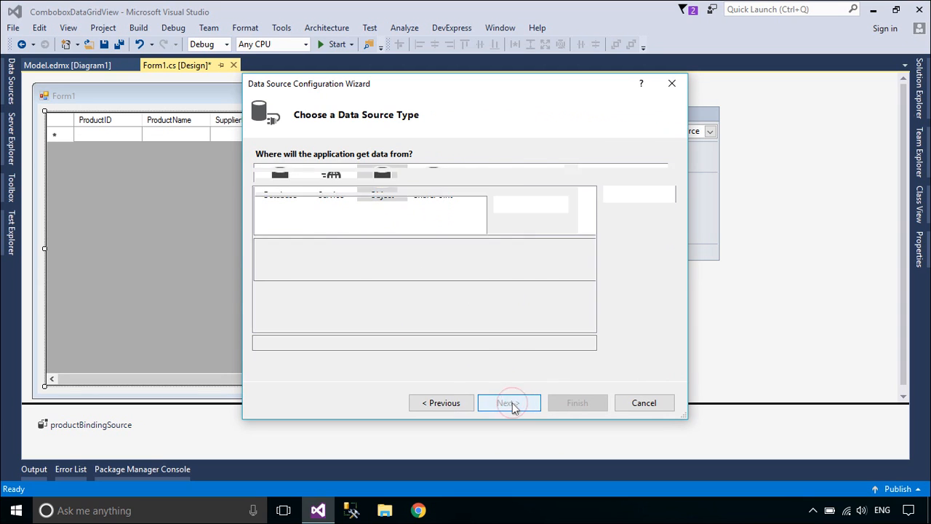
pyautogui.click(509, 402)
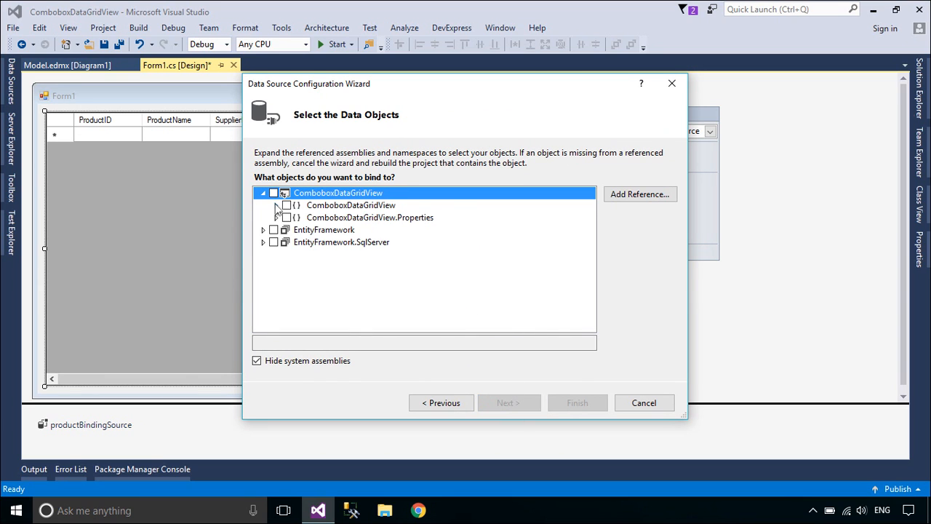
pyautogui.click(277, 205)
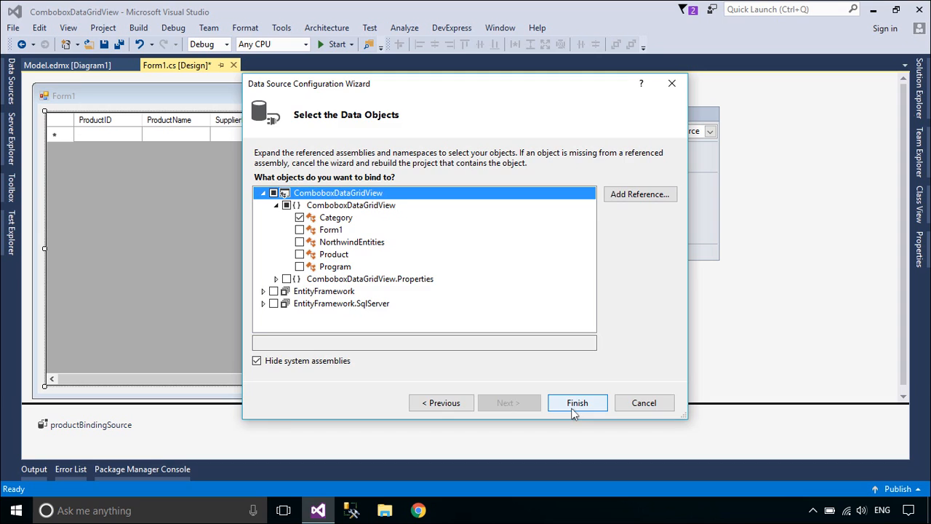
pyautogui.click(577, 402)
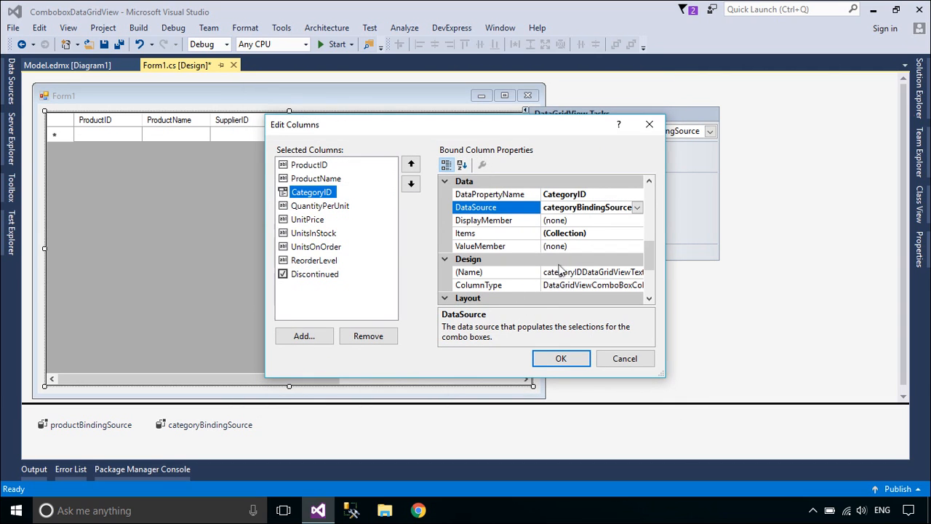
# - Set the combo column's ValueMember to CategoryID and DisplayMember to CategoryName
pyautogui.click(480, 246)
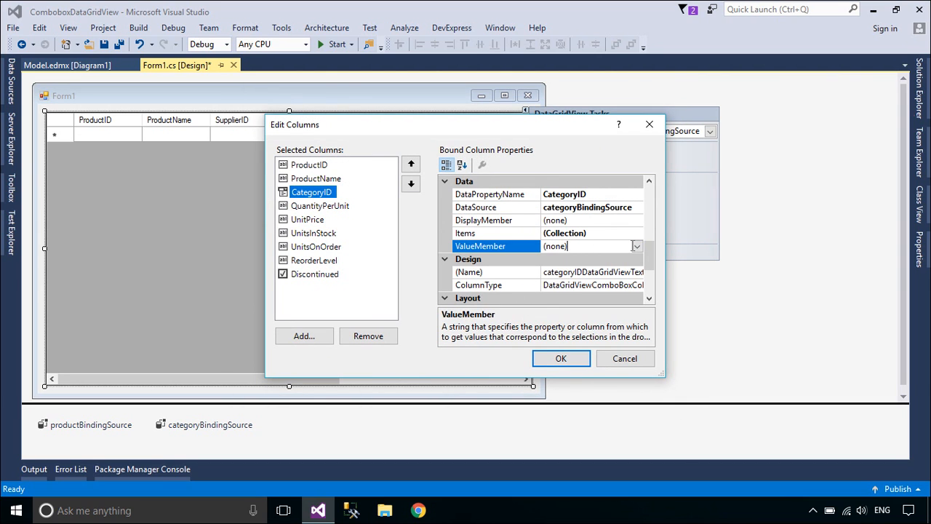
pyautogui.click(636, 246)
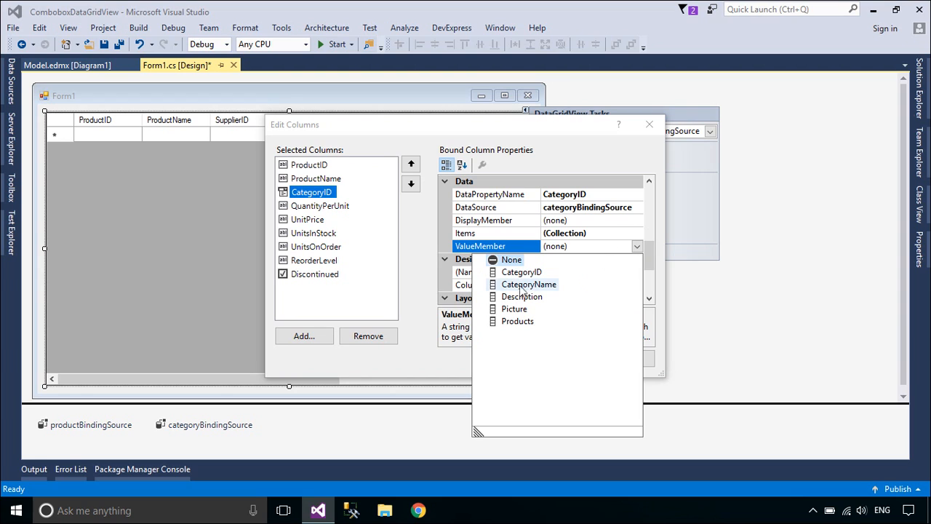
pyautogui.click(522, 271)
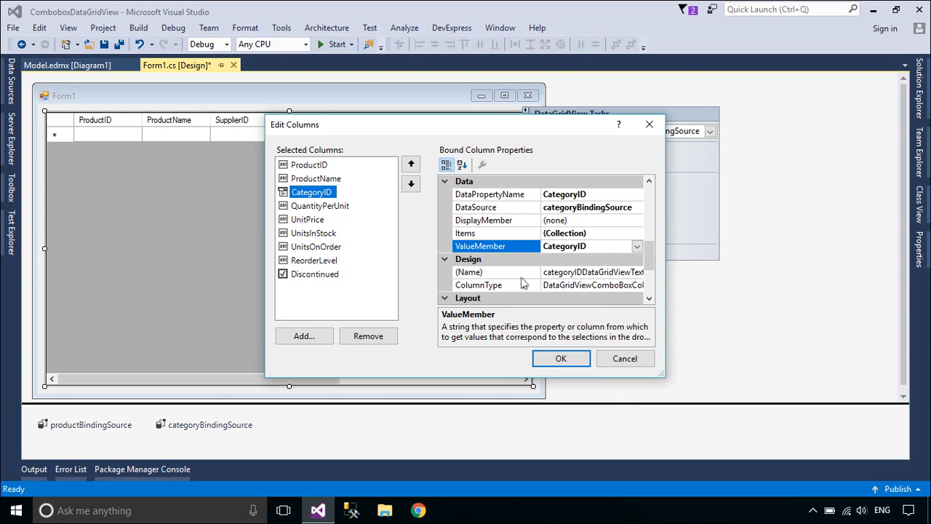
pyautogui.click(637, 219)
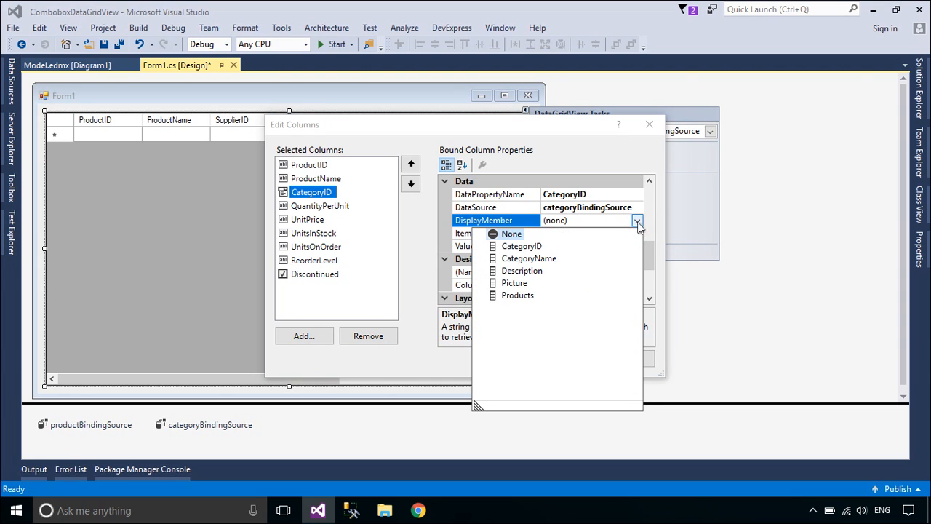
pyautogui.click(529, 258)
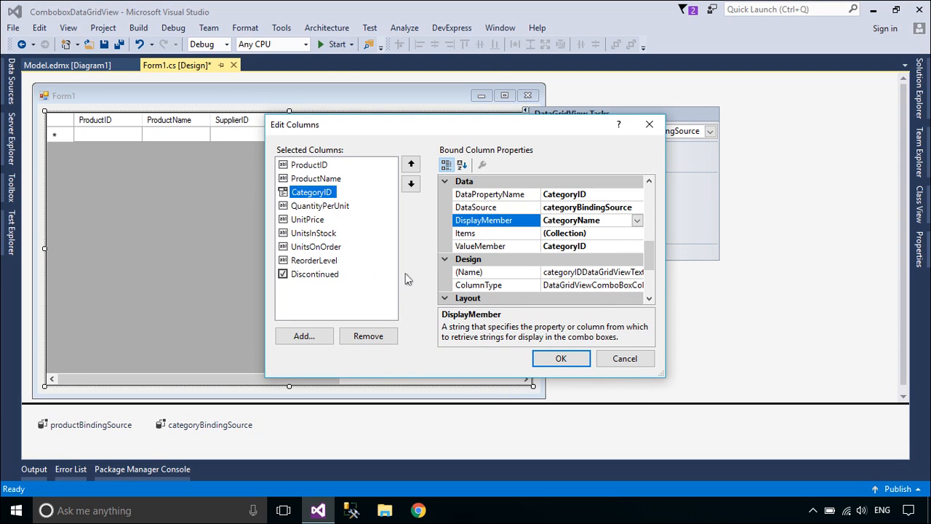
pyautogui.click(317, 246)
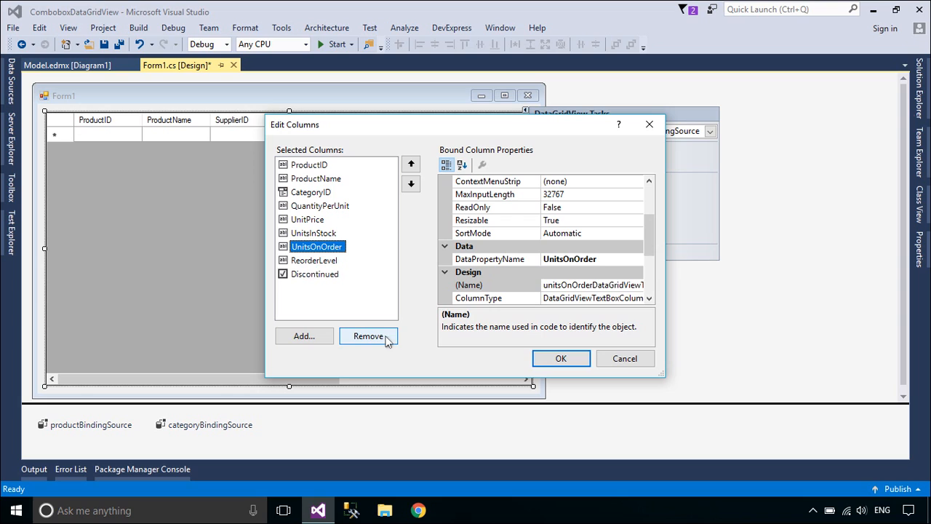
# - Remove the UnitsOnOrder column and confirm the column changes with OK
pyautogui.click(368, 336)
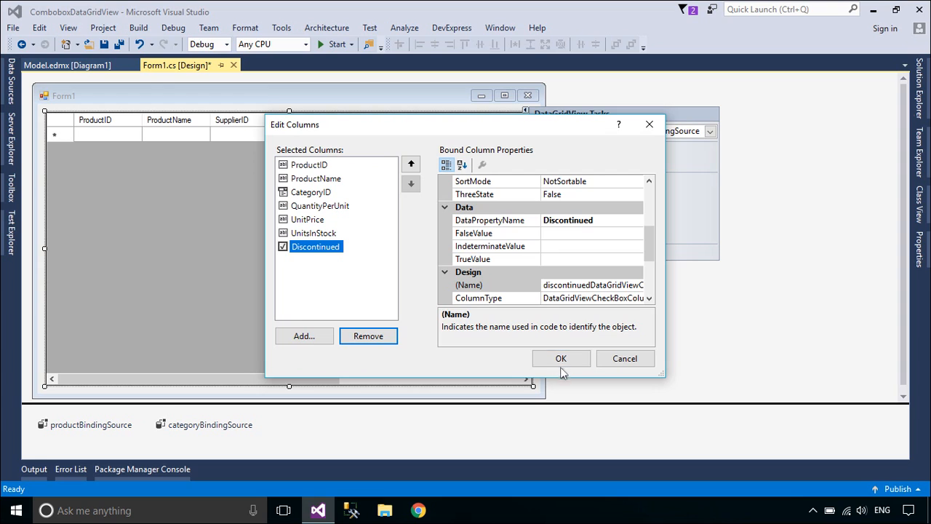
pyautogui.click(561, 358)
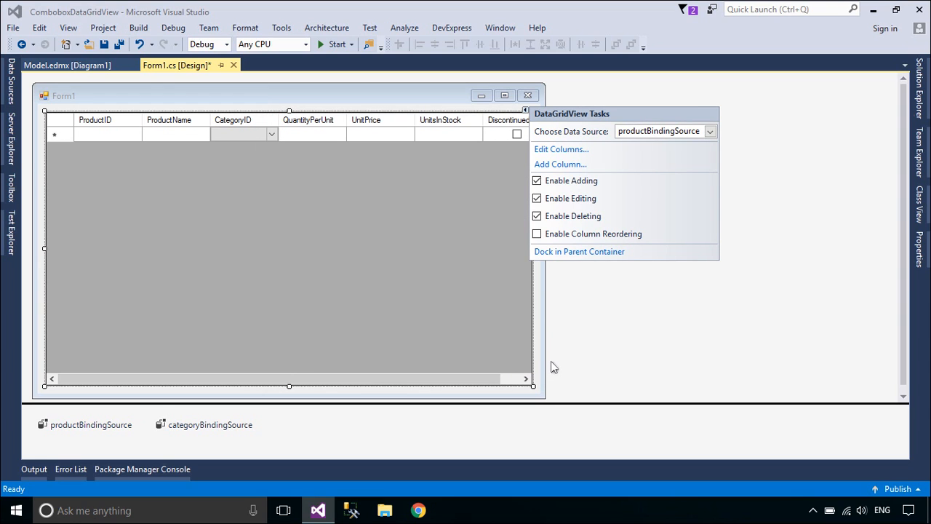
pyautogui.moveTo(525, 350)
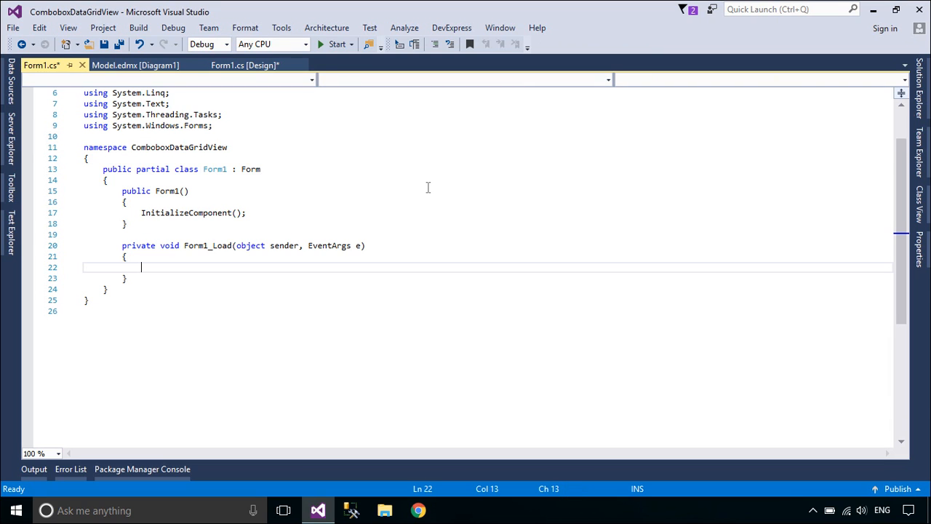
# - In Form1_Load, wrap a NorthwindEntities db context in a using block, binding productBindingSource to db.Products.ToList() and categoryBindingSource to db.Categories.ToList()
pyautogui.write('using(NorthwindEntities db')
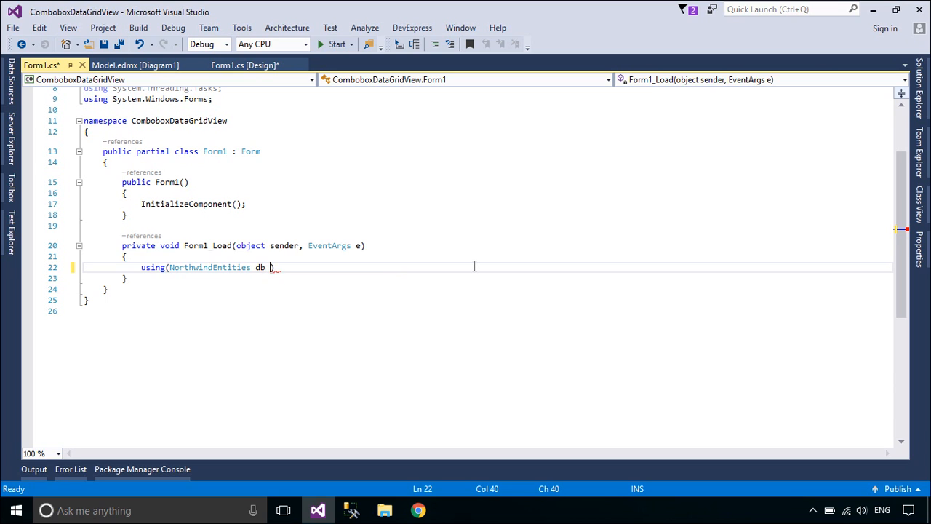
pyautogui.write('= new NorthwindEntities()')
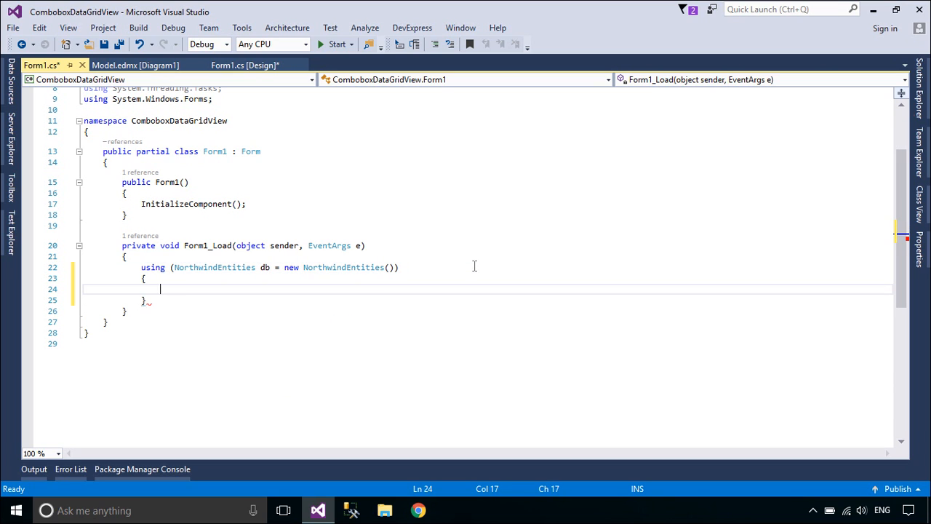
pyautogui.write('productBindingSource.')
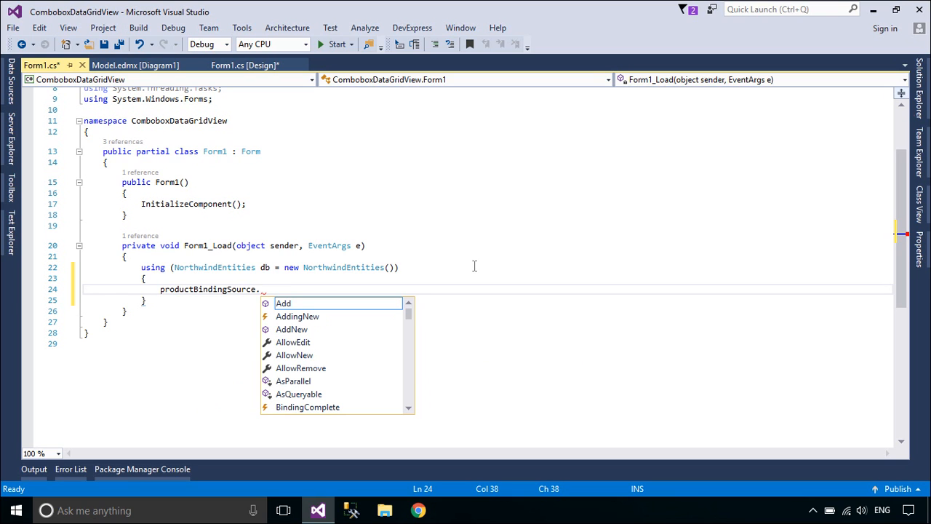
pyautogui.write('DataSource=db')
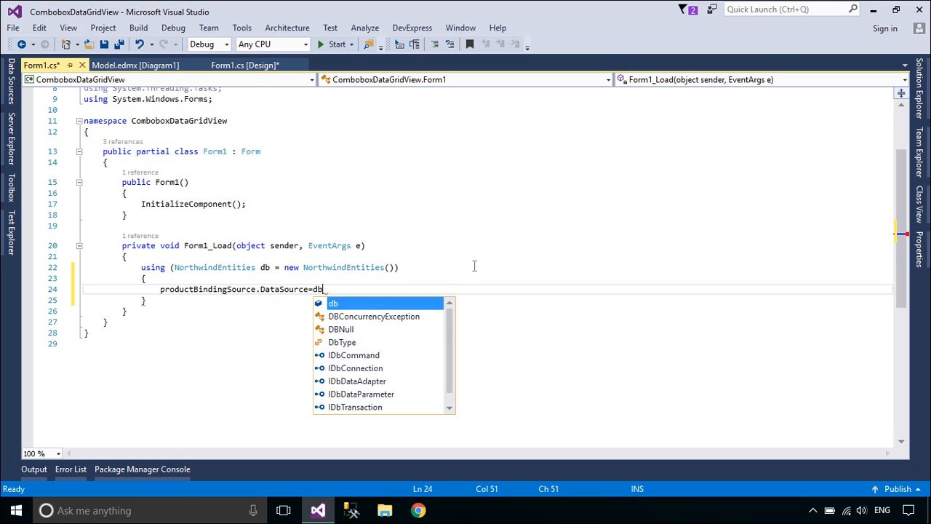
pyautogui.write('Products.')
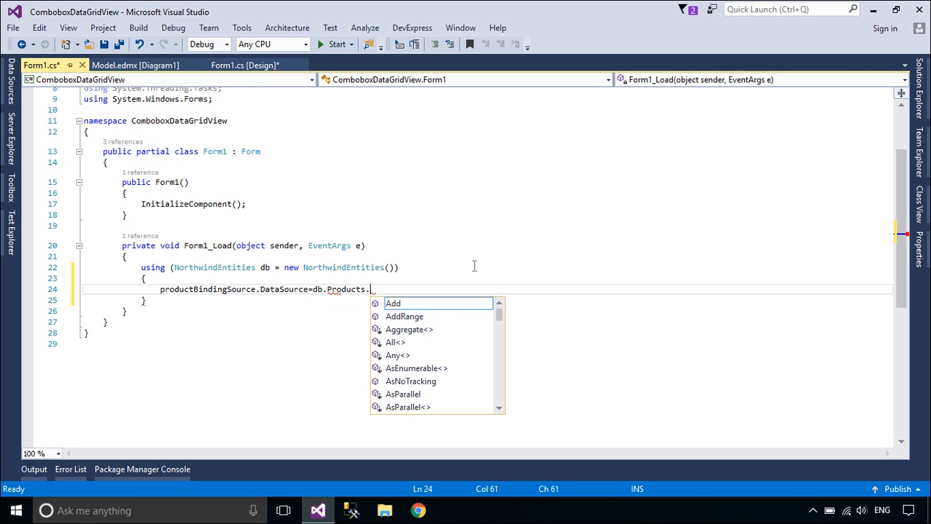
pyautogui.write('tol')
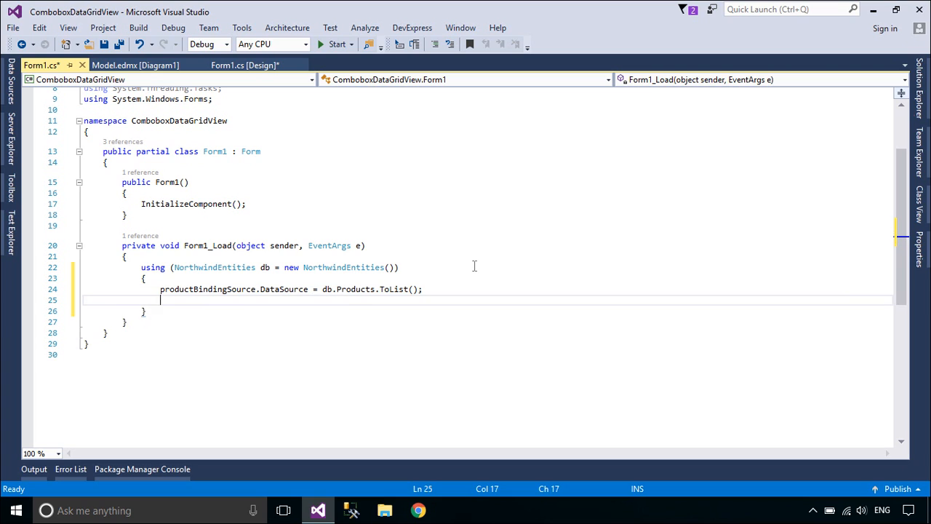
pyautogui.write('categoryBindingSource.dataSource=db')
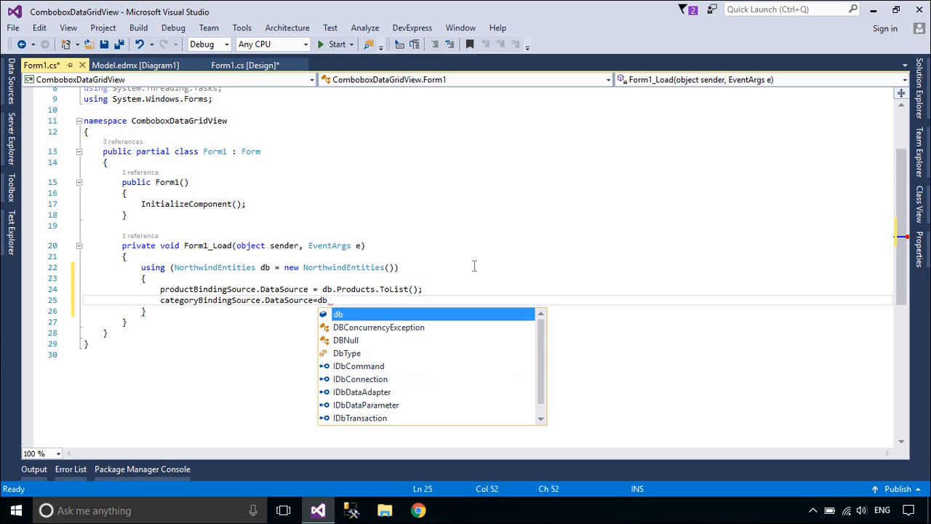
pyautogui.write('Categories.t')
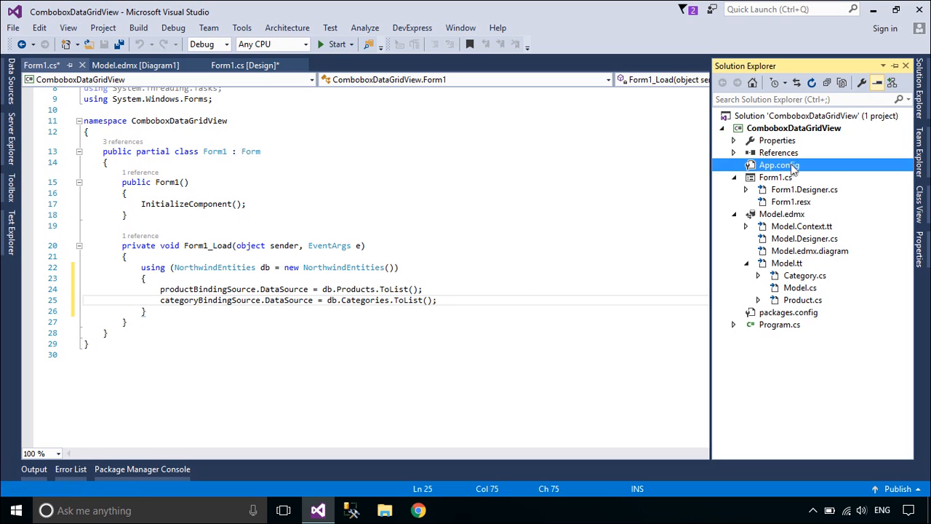
# - Review the Northwind connection string in App.config, then launch the app
pyautogui.doubleClick(779, 166)
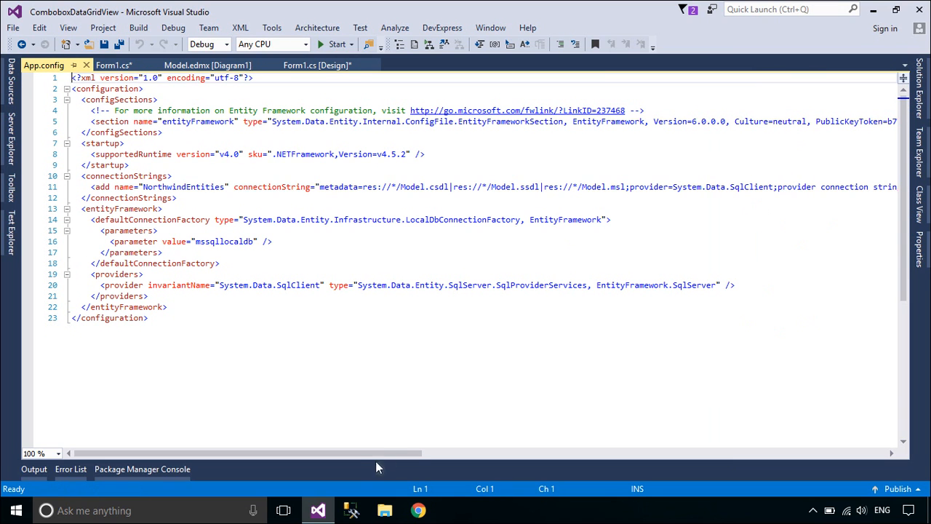
pyautogui.hscroll(3)
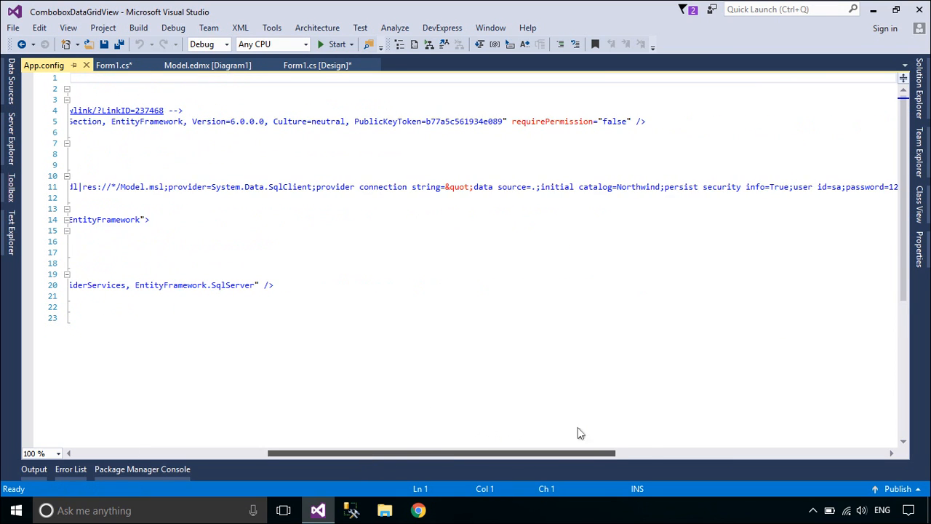
pyautogui.hscroll(3)
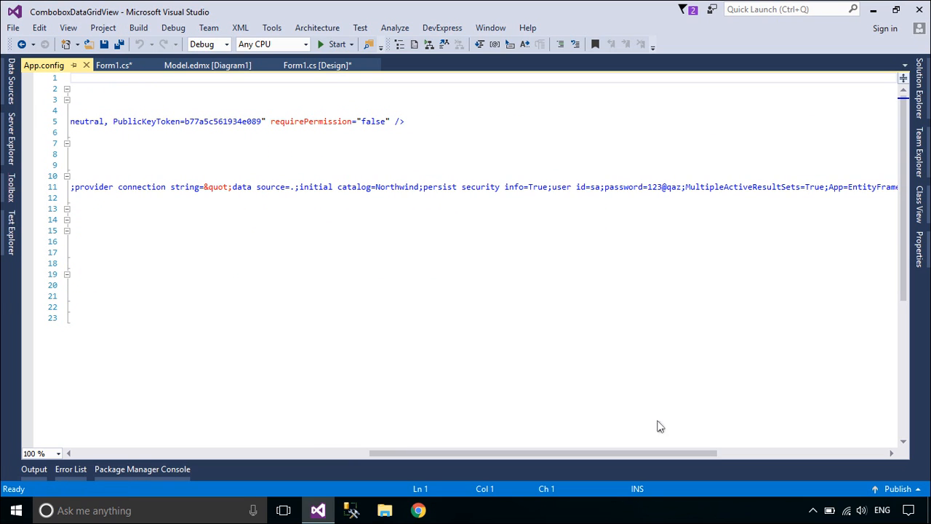
pyautogui.click(113, 65)
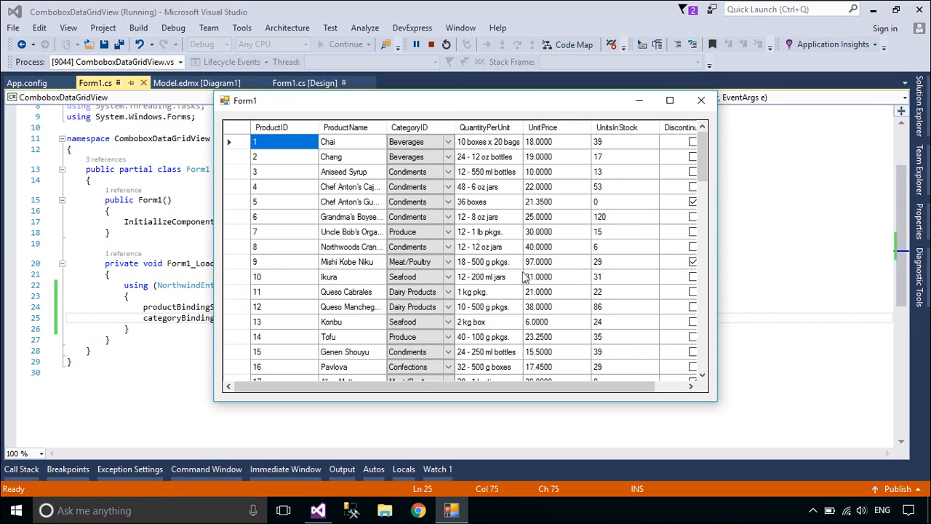
pyautogui.moveTo(509, 200)
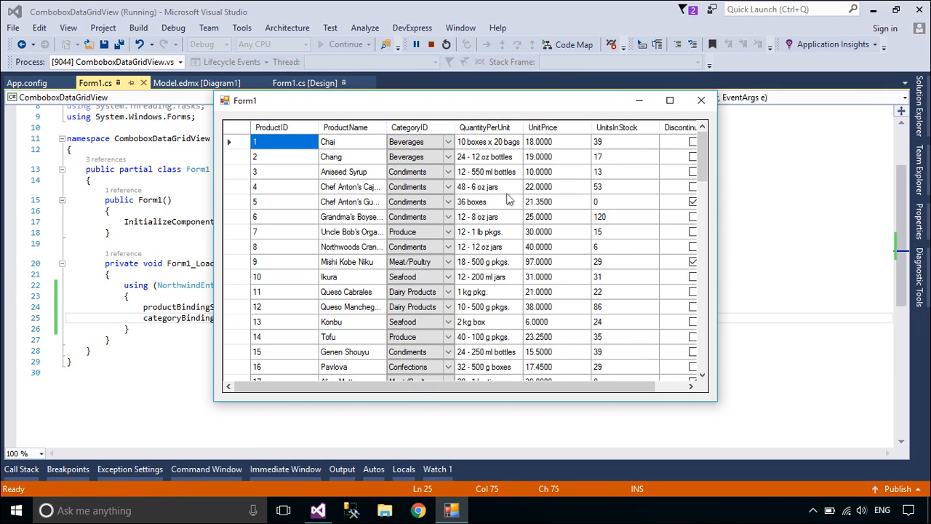
# - Select the first product's category combo cell and maximize the running form
pyautogui.click(415, 141)
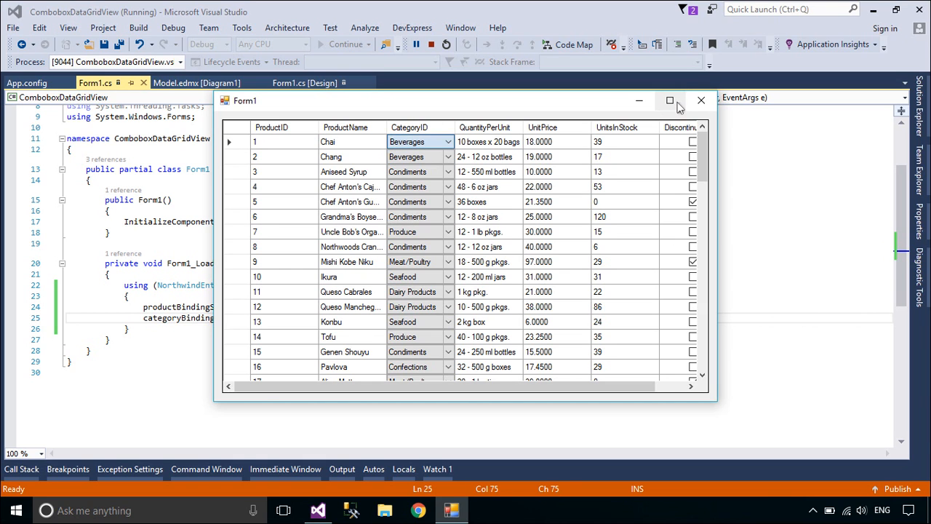
pyautogui.click(669, 101)
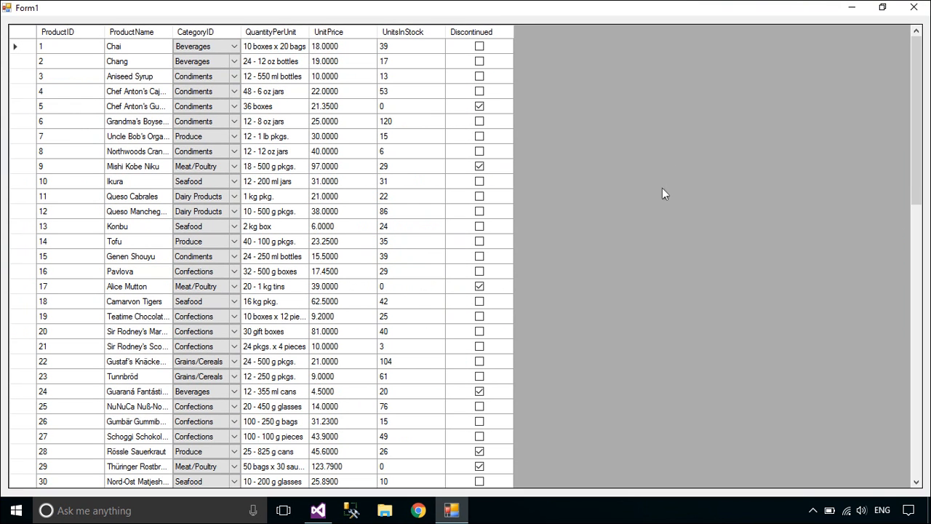
pyautogui.moveTo(665, 209)
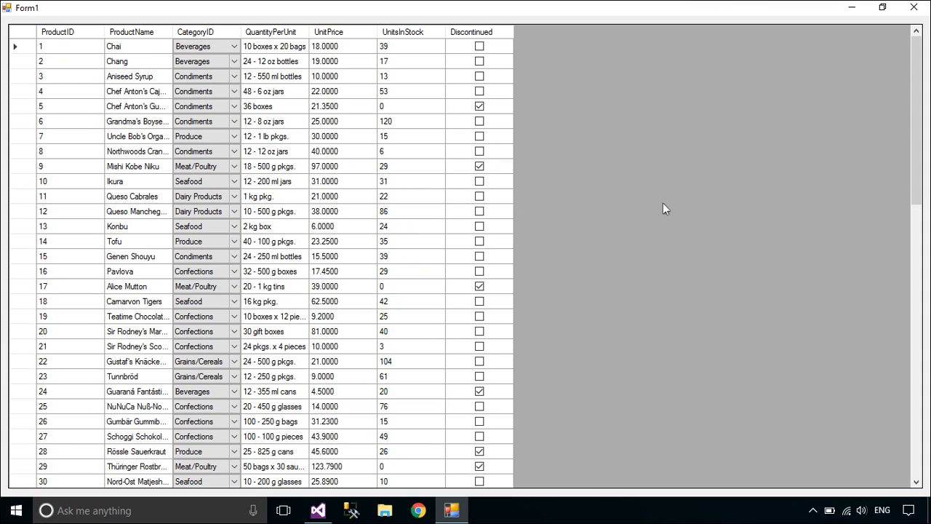